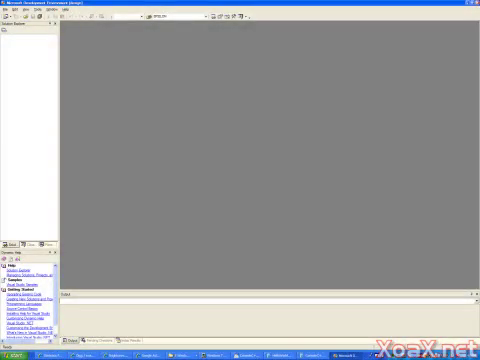
- Show the File menu's New choices for a project, file or blank solution
click(8, 10)
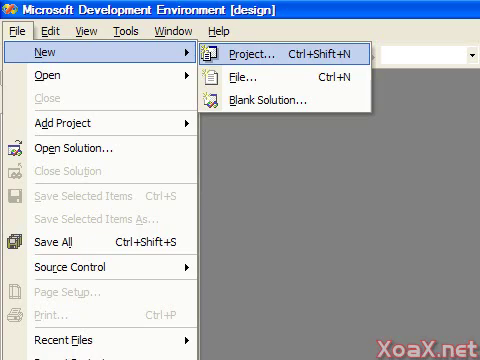
- Create a new Win32 Console Project named ConsoleLesson1 under Visual C++ Projects
click(244, 52)
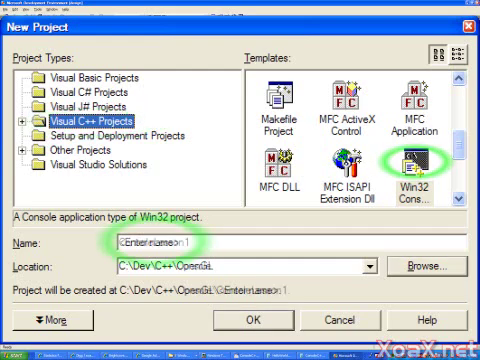
text(ConsoleLesson1)
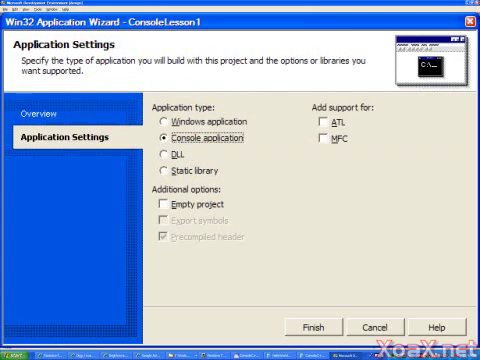
- Mark ConsoleLesson1 as an empty console application in Application Settings and finish the wizard
click(160, 204)
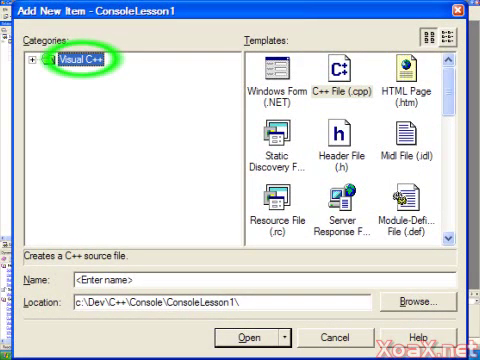
- Add a new C++ File (.cpp) named main.cpp to ConsoleLesson1
click(328, 76)
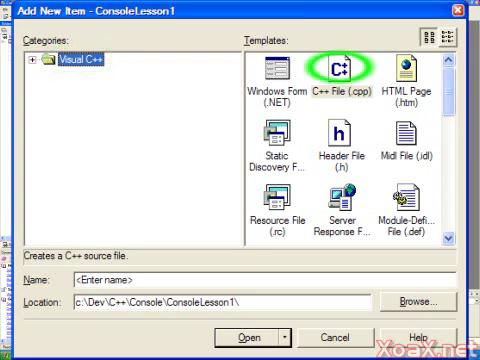
text(main.cpp)
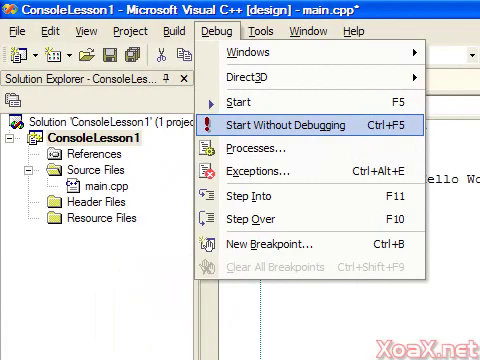
- Start ConsoleLesson1 without debugging (Ctrl+F5), raising the build-first prompt
click(304, 128)
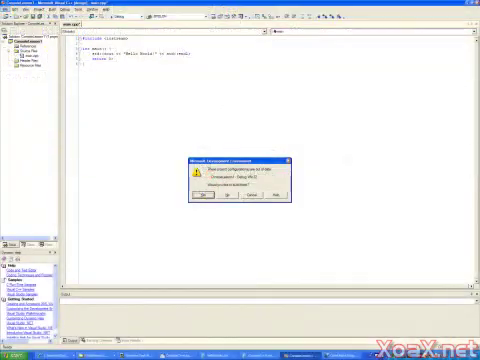